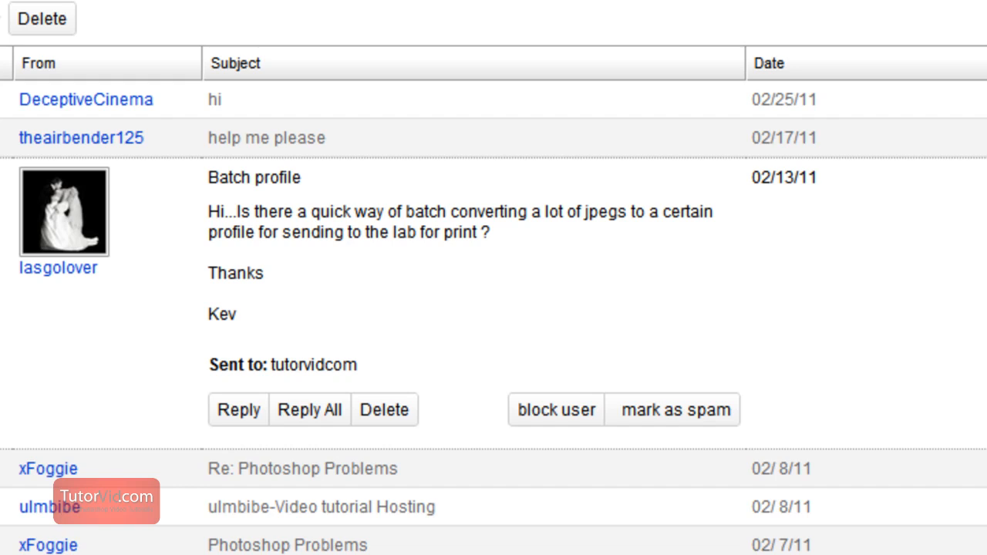
mouse_move(202, 284)
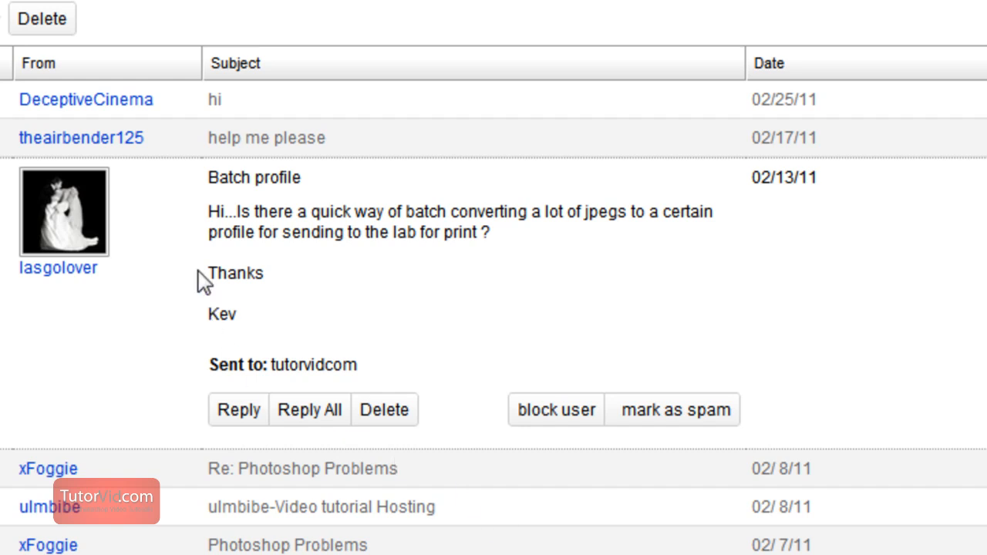
mouse_move(290, 265)
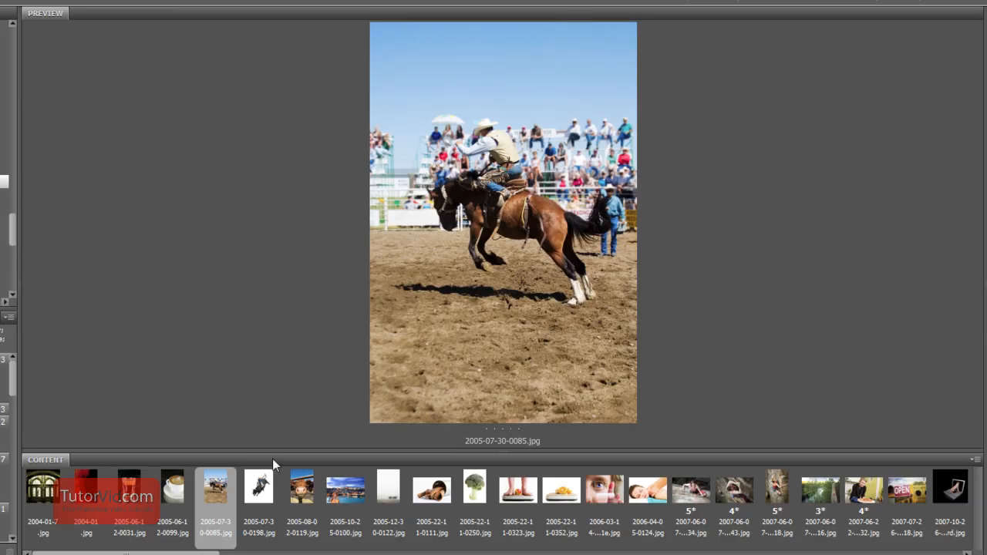
mouse_move(255, 348)
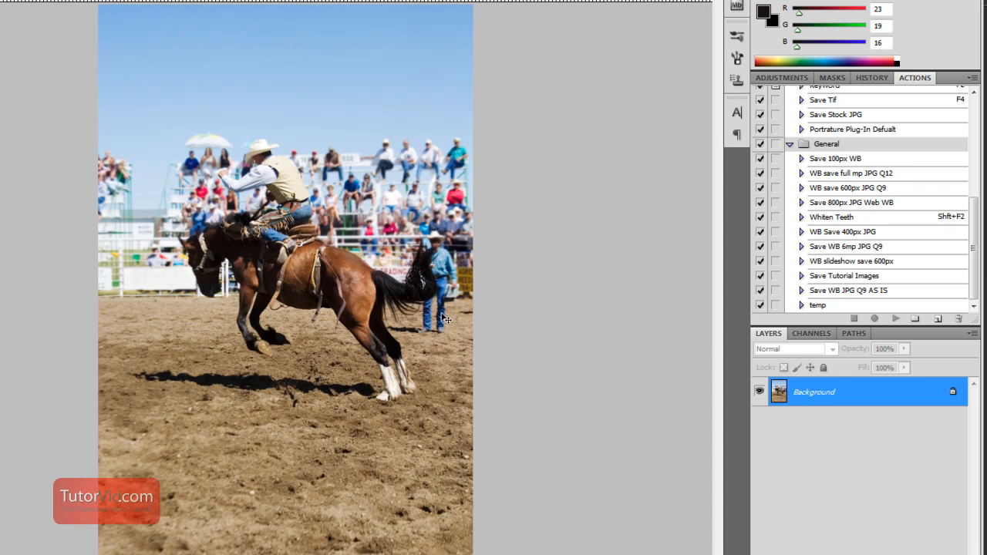
mouse_move(540, 333)
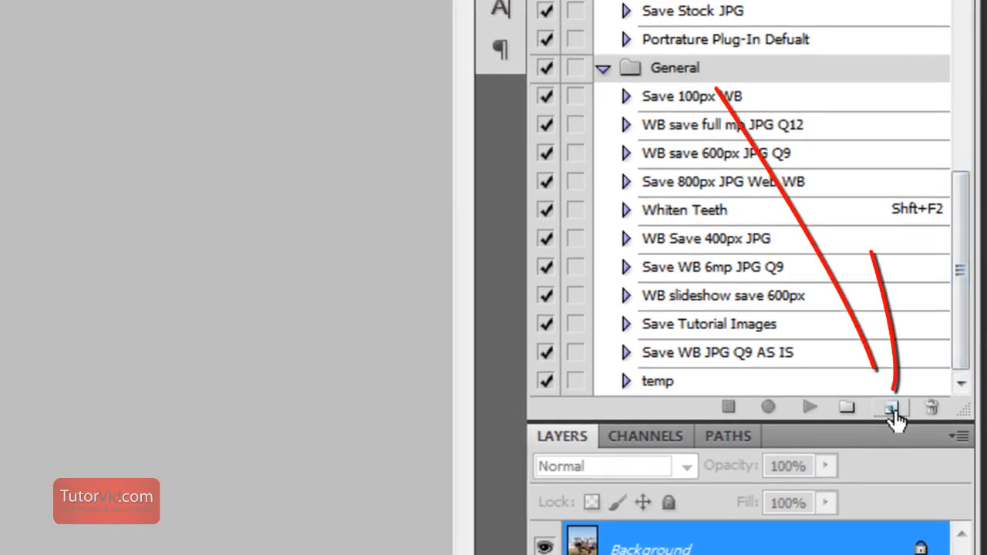
Create an action named 'send to printer' in Default Actions and start recording it.
click(891, 407)
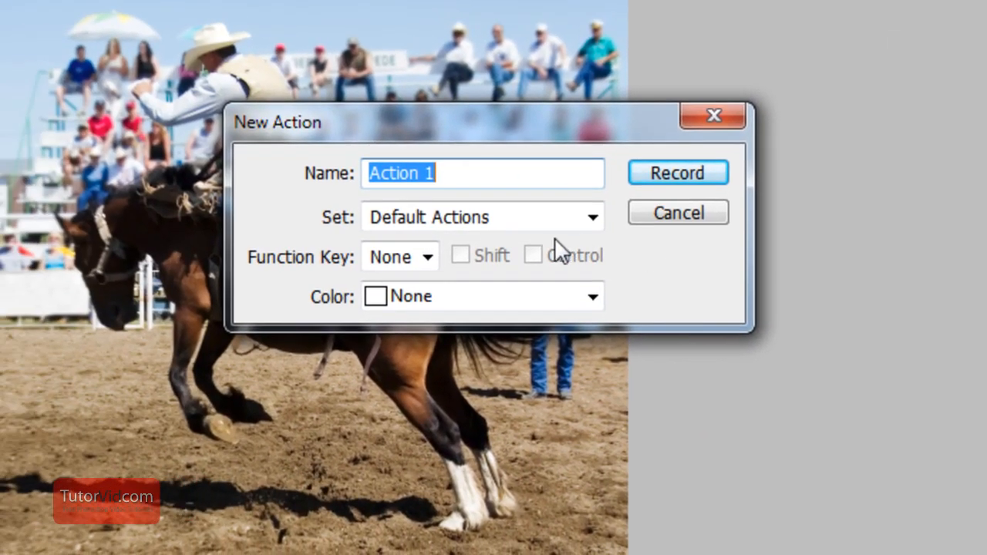
text(send)
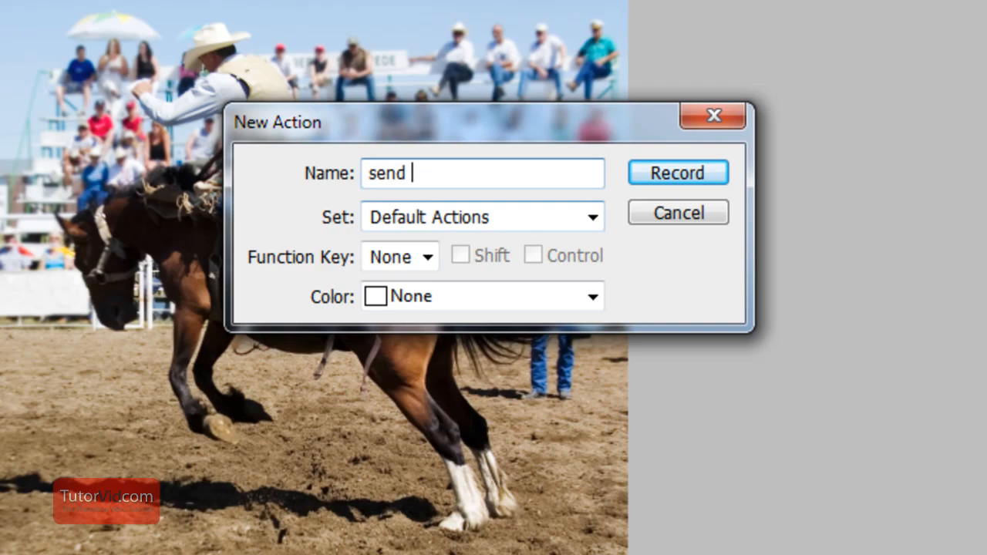
text(to printer)
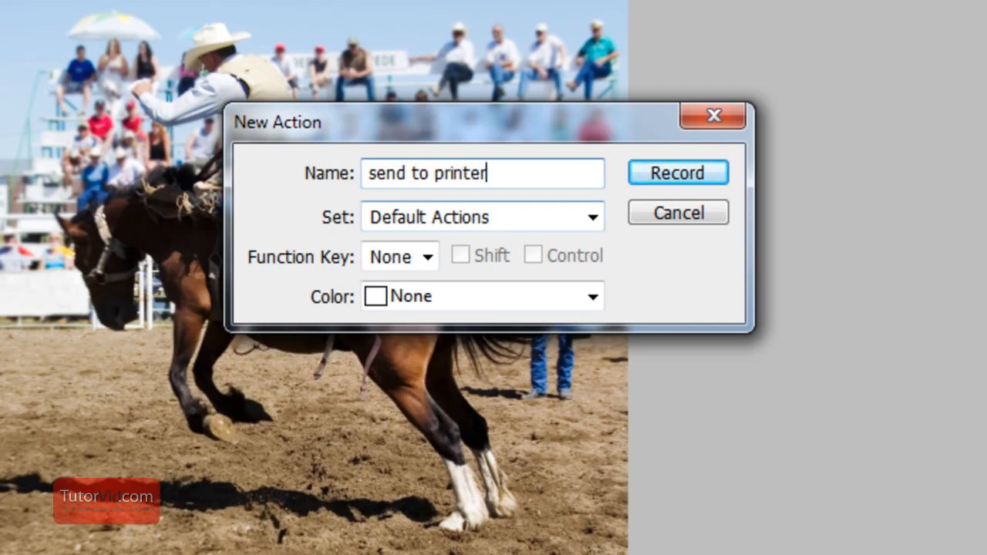
click(677, 172)
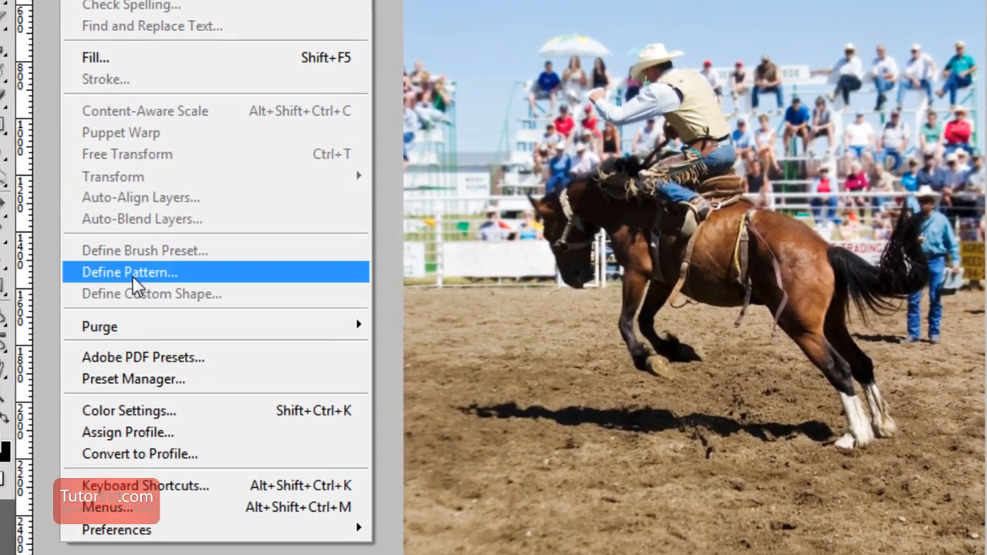
Convert the photo's profile from Adobe RGB (1998) to sRGB IEC61966-2.1 via Convert to Profile.
click(138, 453)
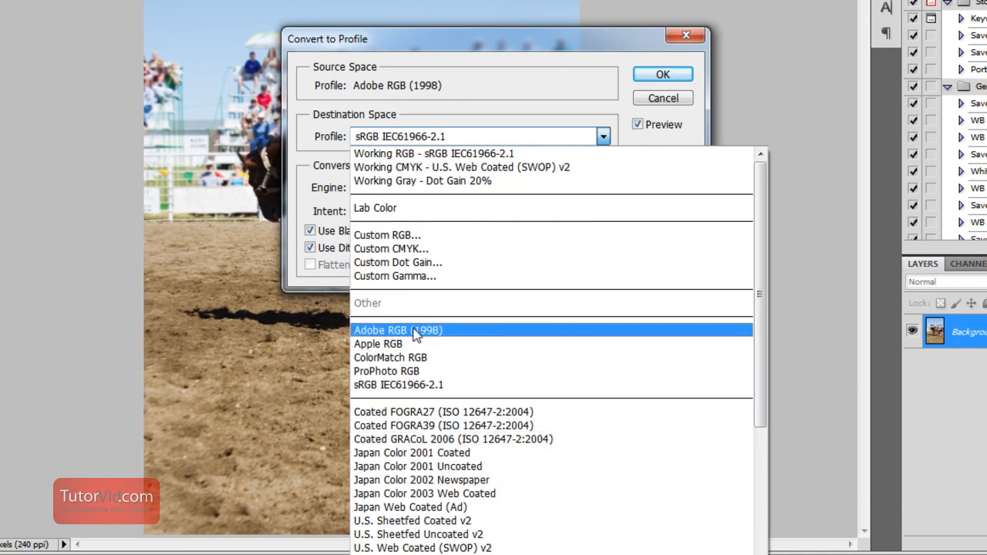
mouse_move(378, 342)
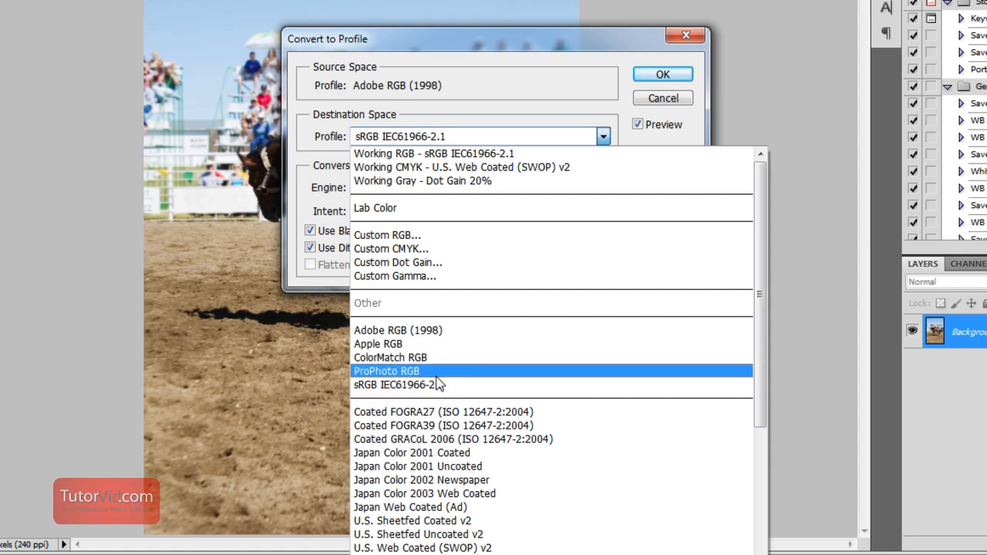
mouse_move(398, 384)
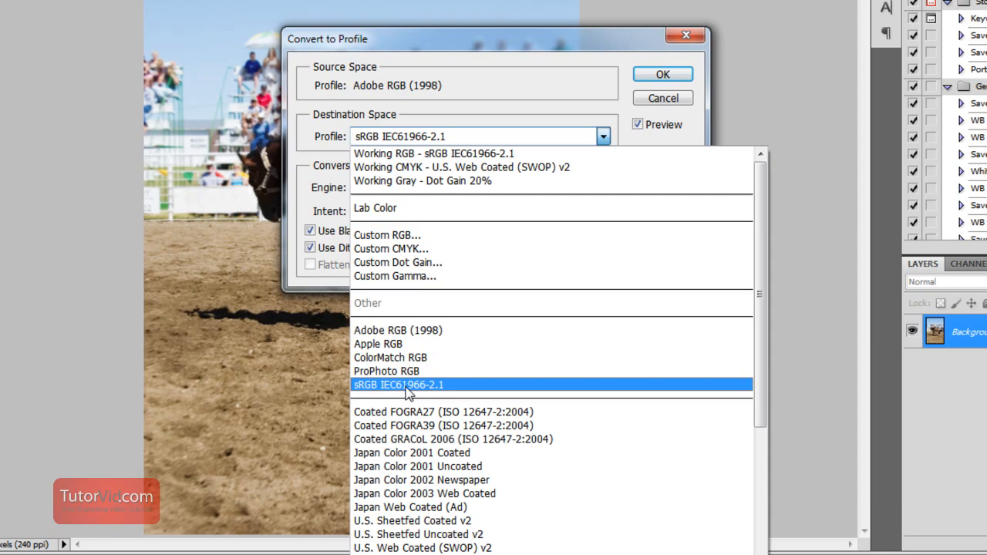
click(398, 384)
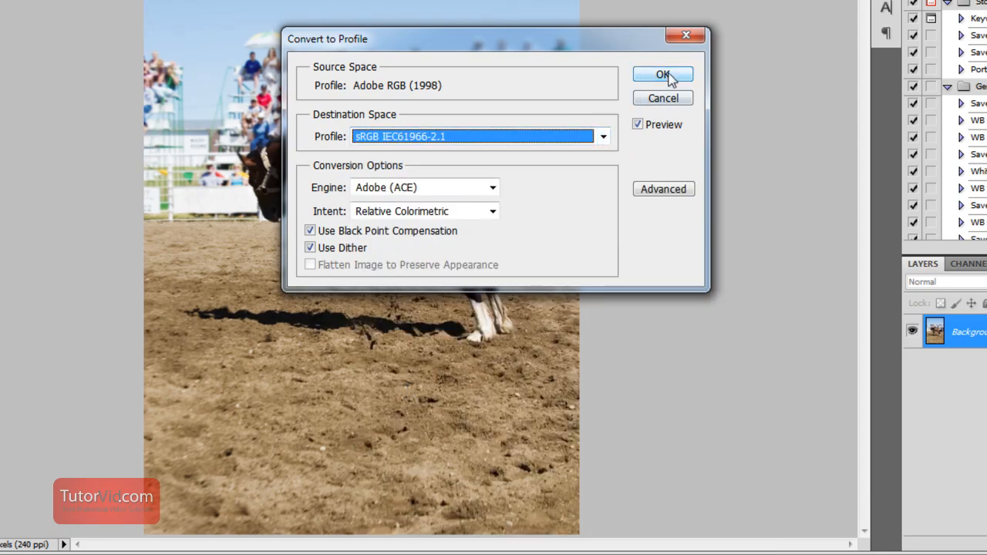
click(661, 74)
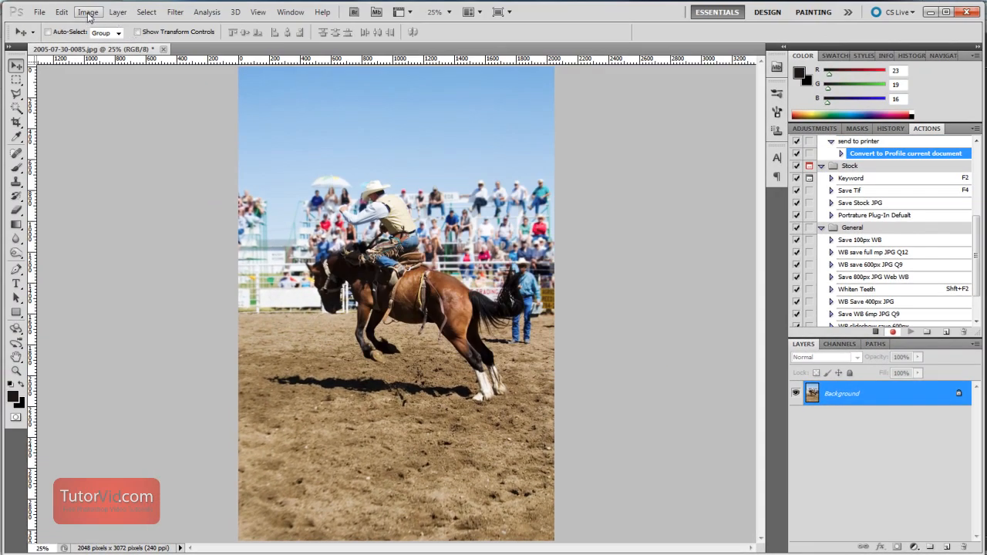
Set Image Size resolution to 300 pixels/inch with Resample Image off, keeping 2048 × 3072 pixels.
click(88, 12)
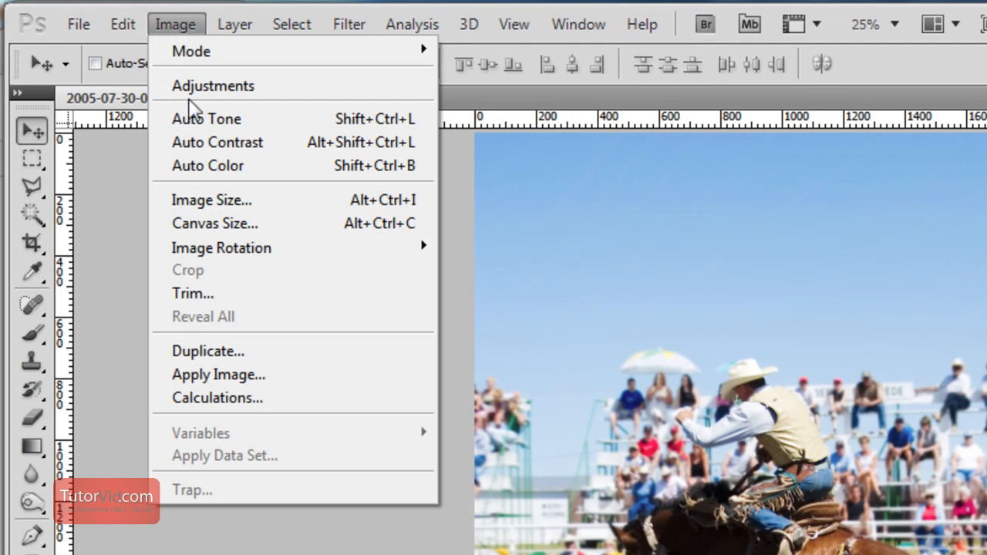
click(211, 201)
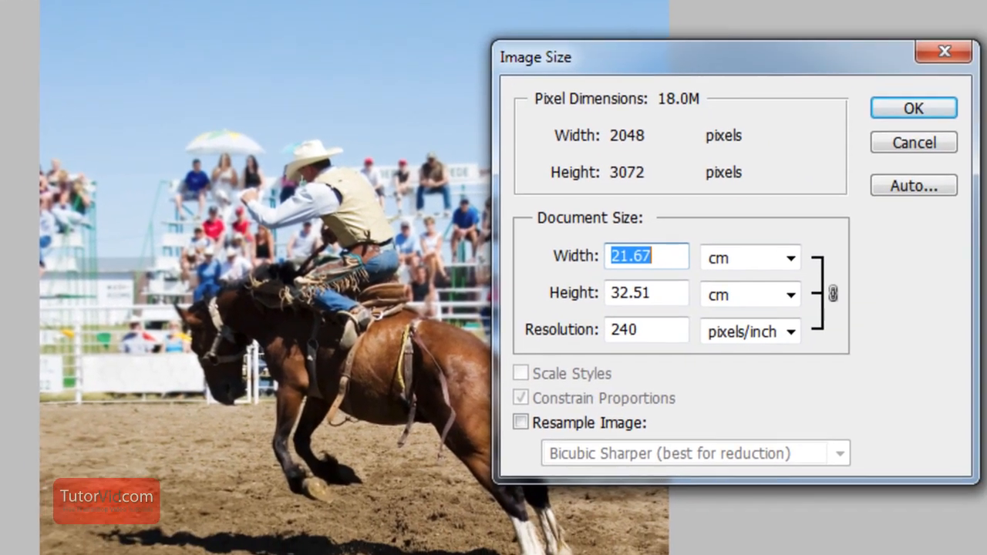
click(519, 423)
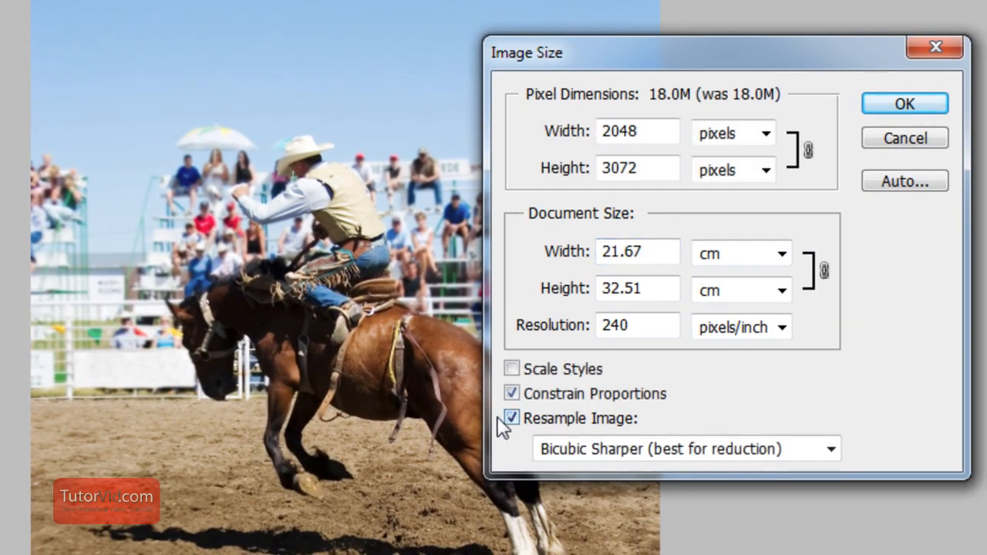
click(512, 418)
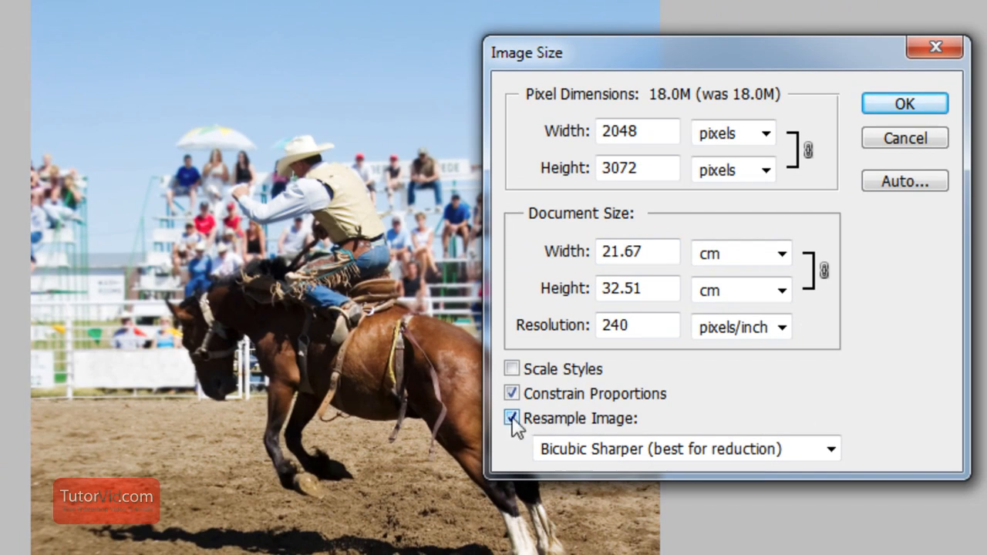
click(512, 418)
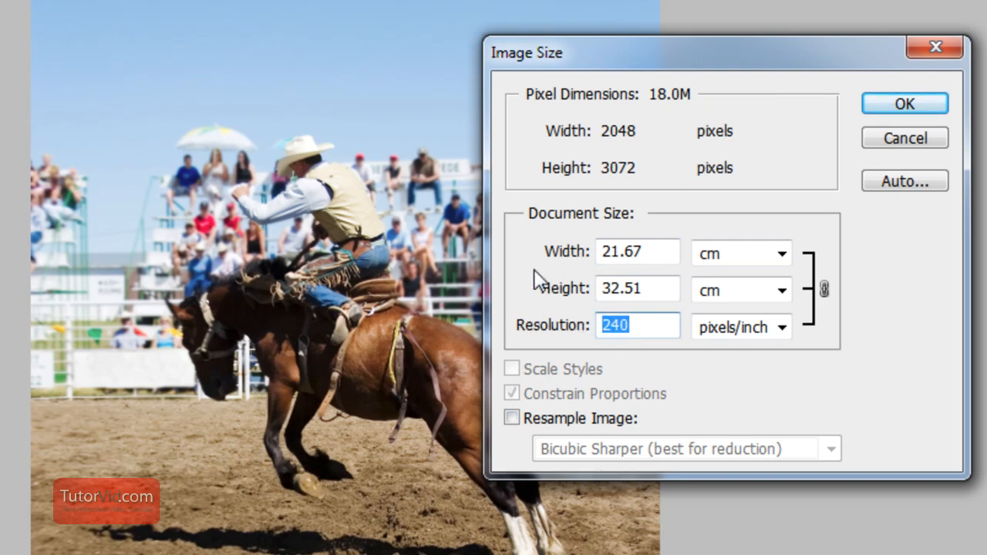
text(300)
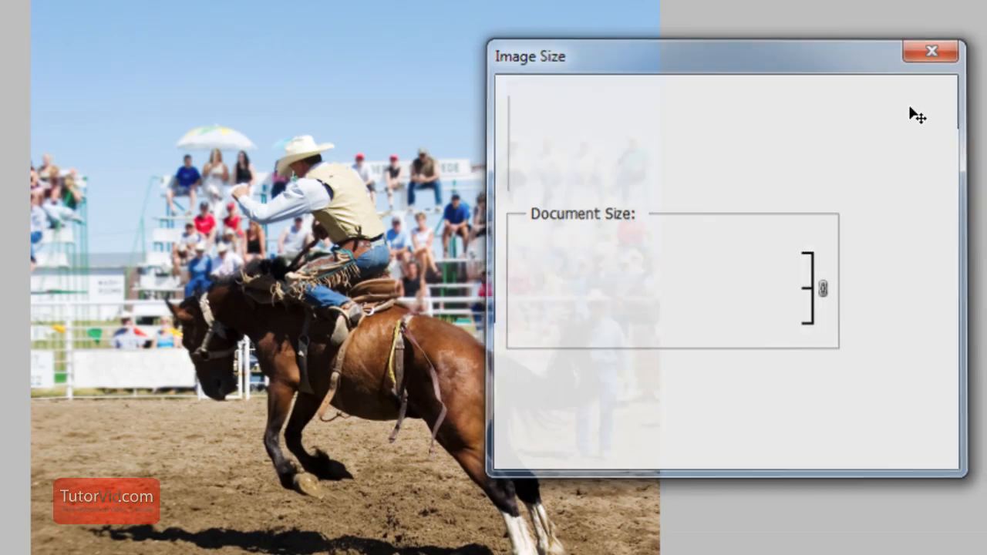
click(931, 50)
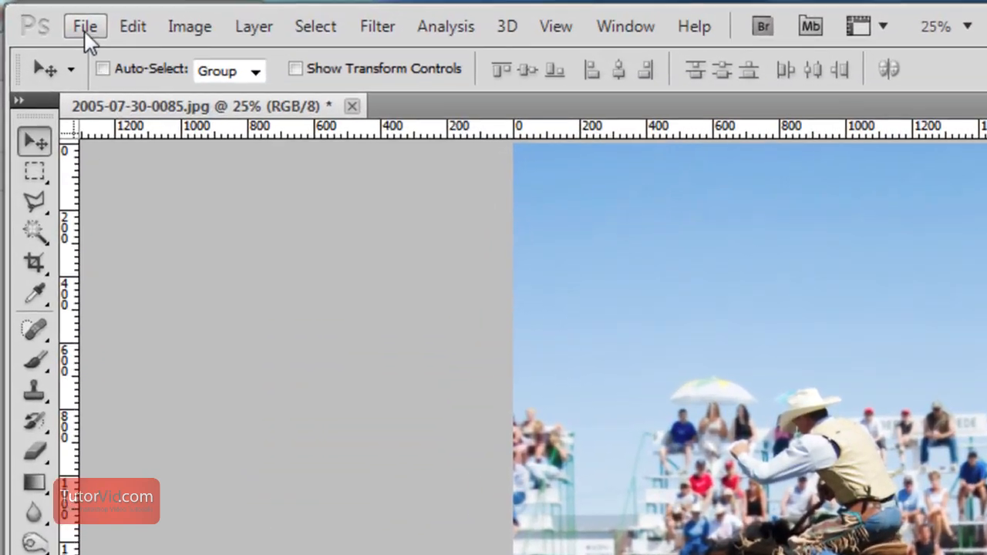
Save the rodeo photo as a maximum-quality JPEG in the Workbook folder via Save As.
click(85, 24)
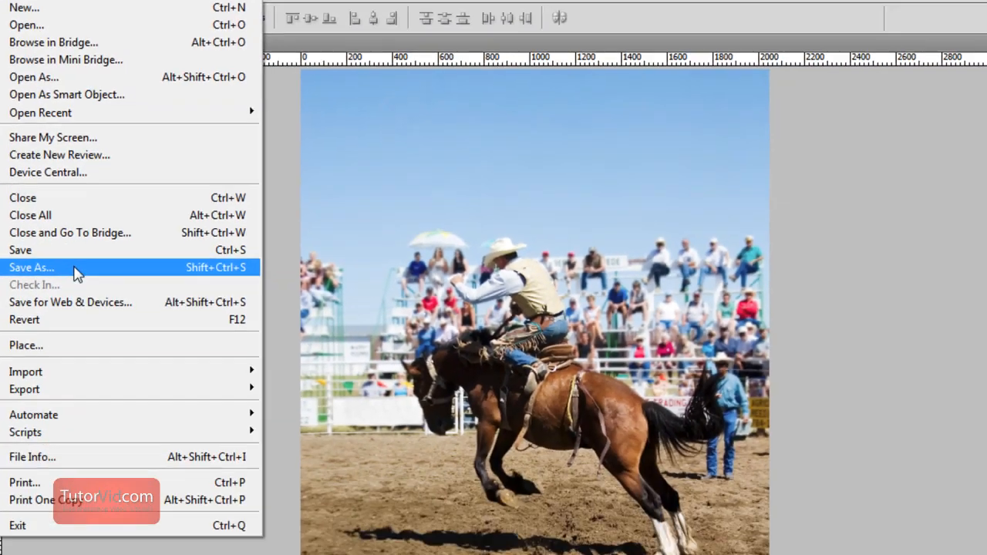
click(31, 268)
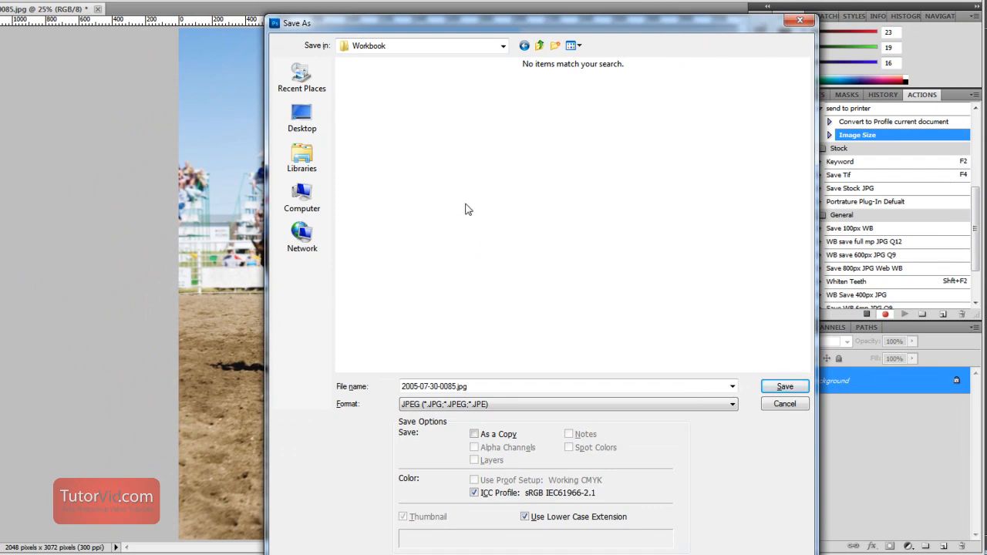
mouse_move(388, 55)
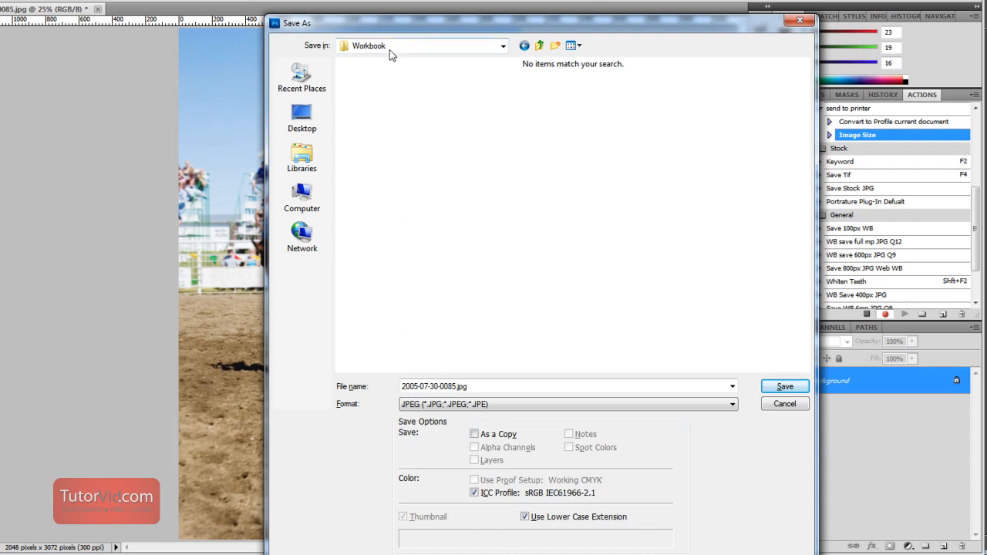
mouse_move(458, 400)
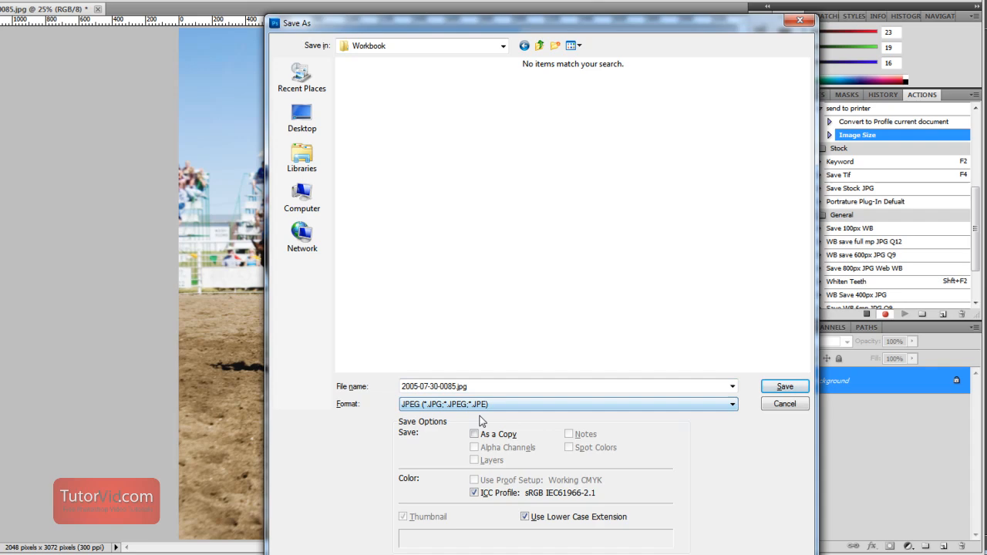
mouse_move(682, 441)
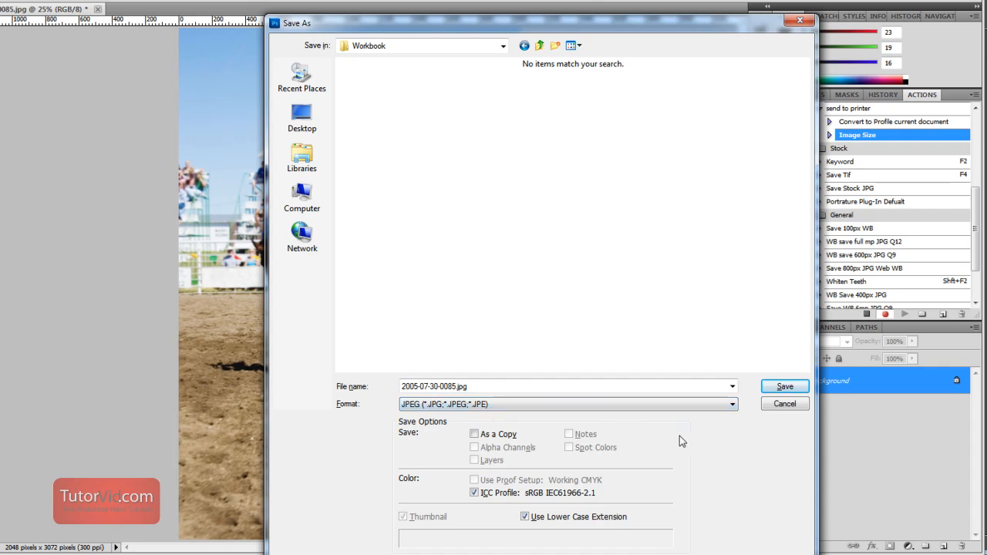
click(783, 385)
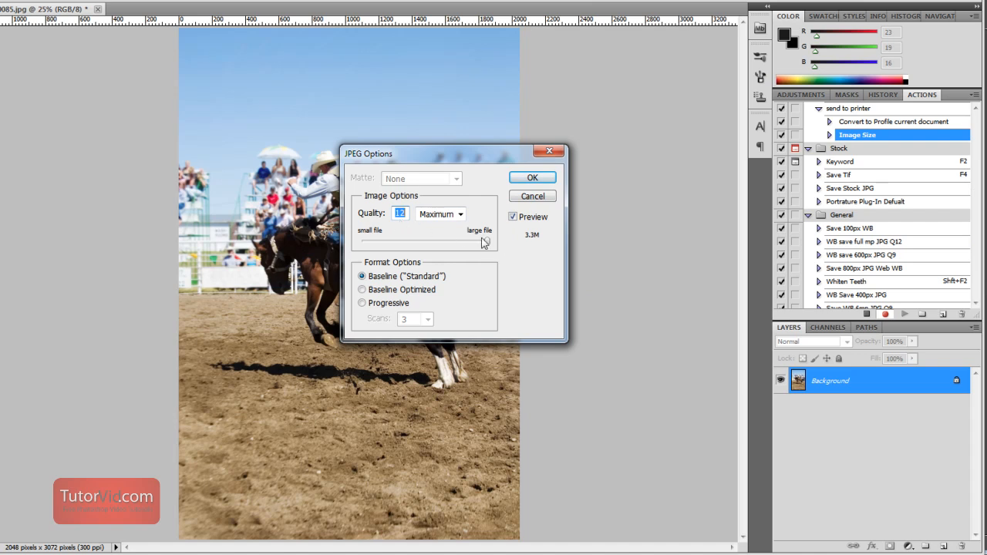
click(531, 177)
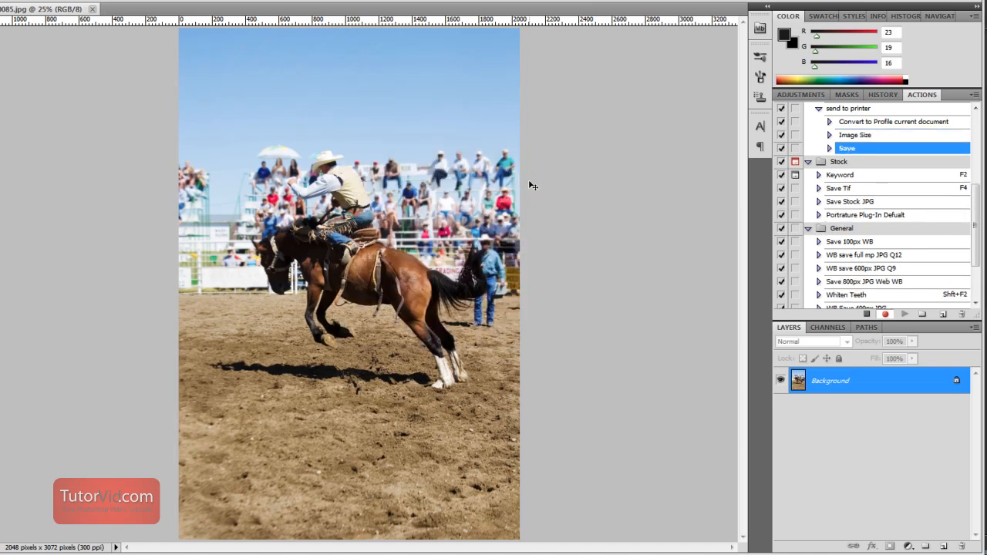
Close the rodeo photo and start Batch processing from Bridge's Tools > Photoshop menu.
key(Ctrl+w)
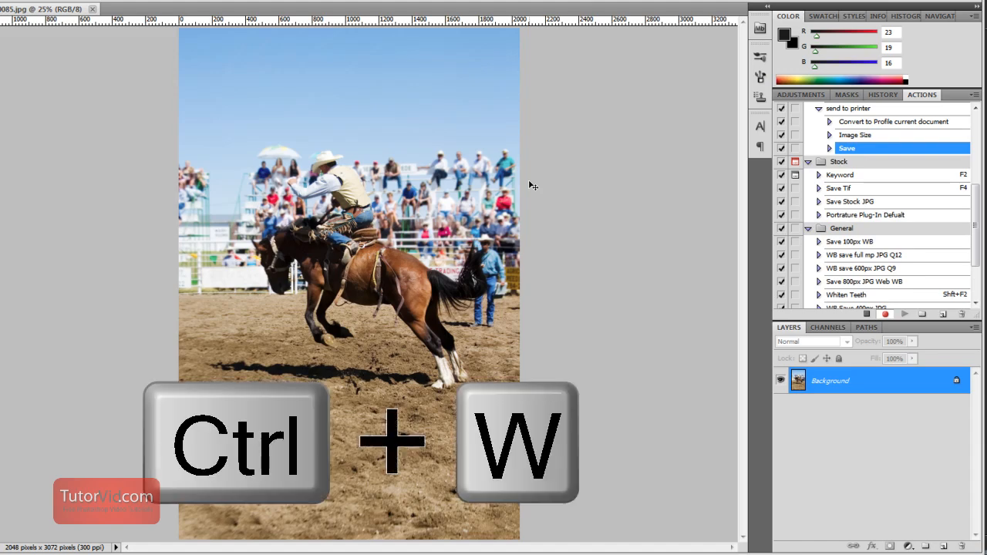
key(ctrl+w)
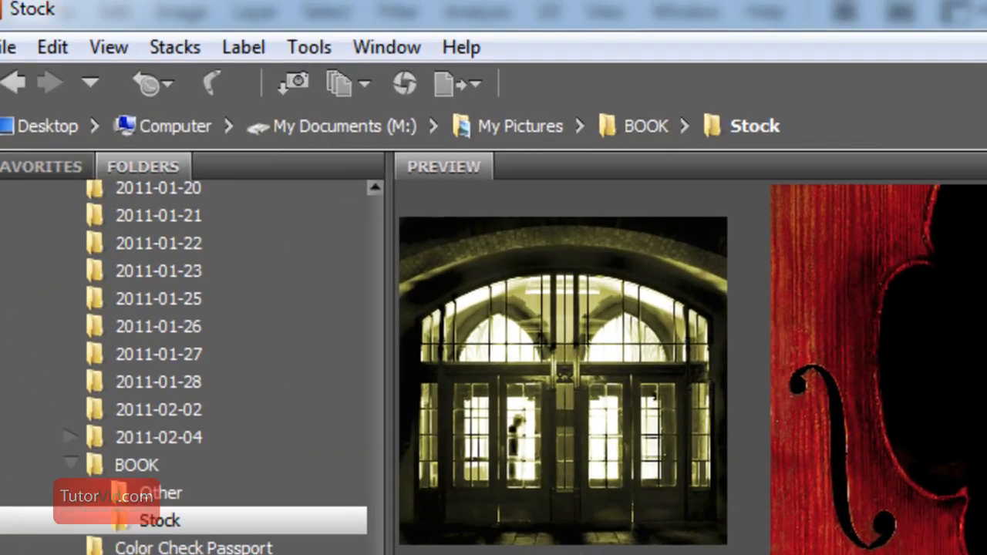
click(308, 46)
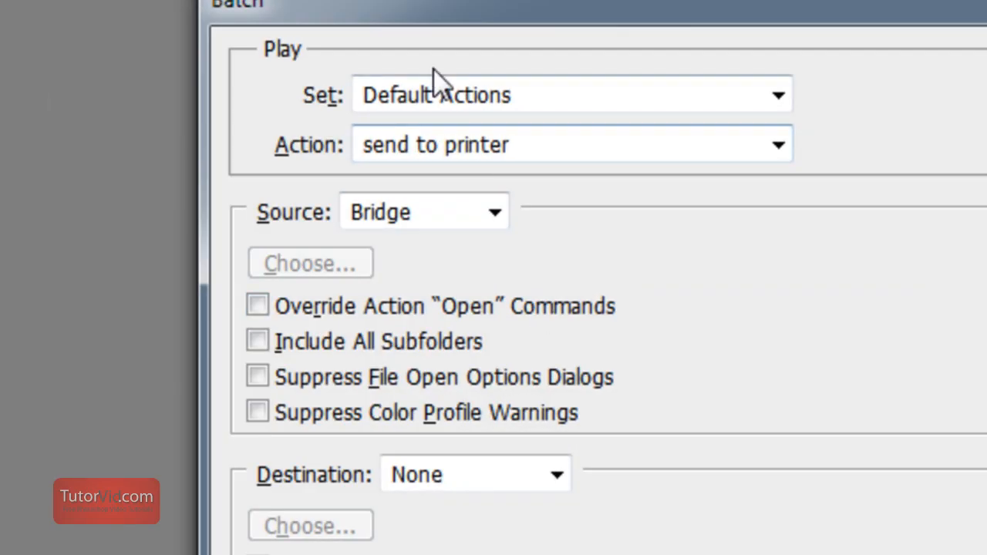
Run the Batch with Default Actions set, 'send to printer' action, Bridge source and no destination.
click(777, 96)
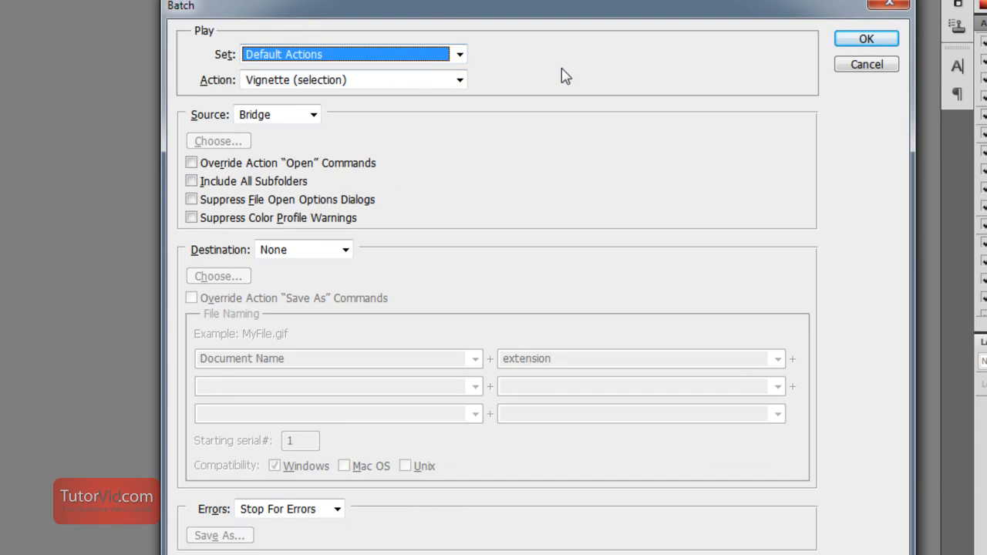
mouse_move(221, 68)
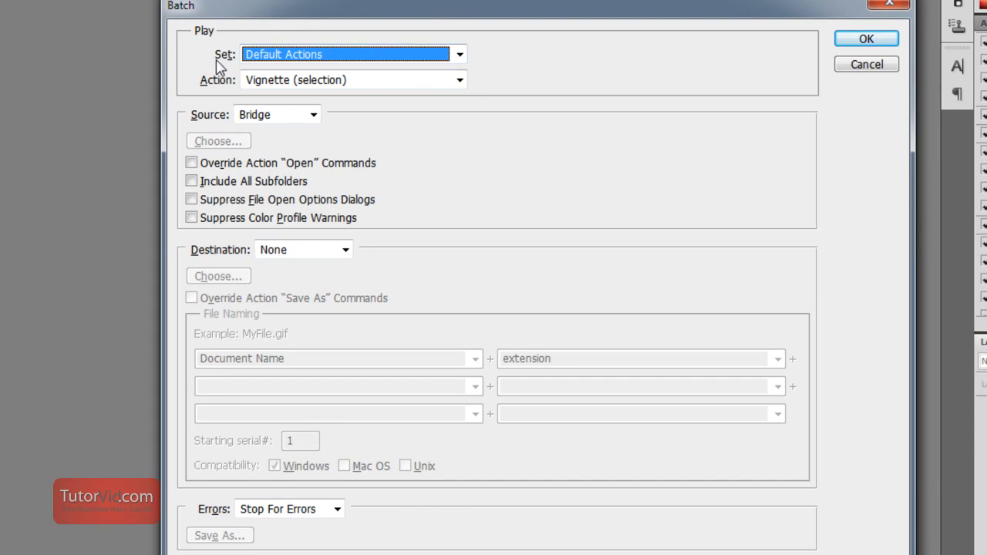
click(460, 80)
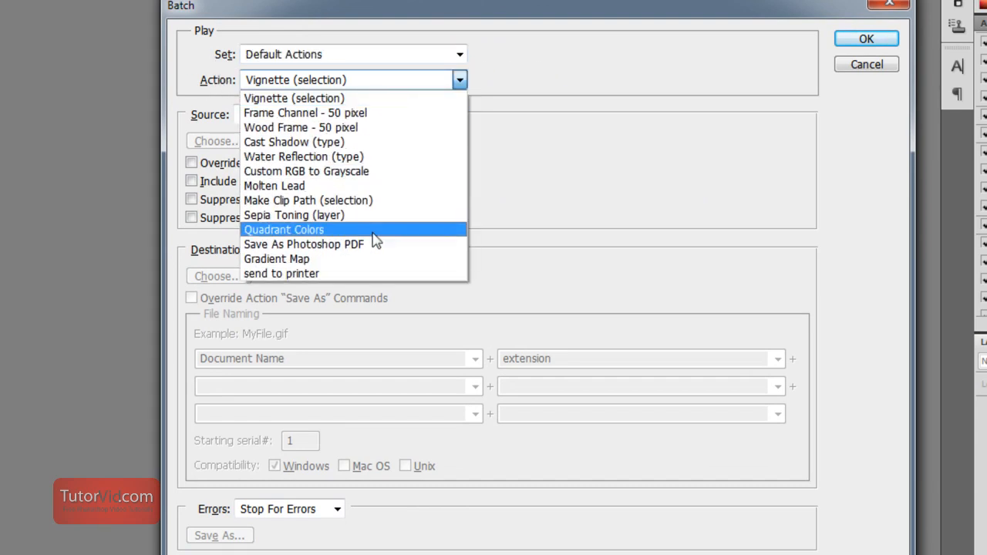
click(280, 275)
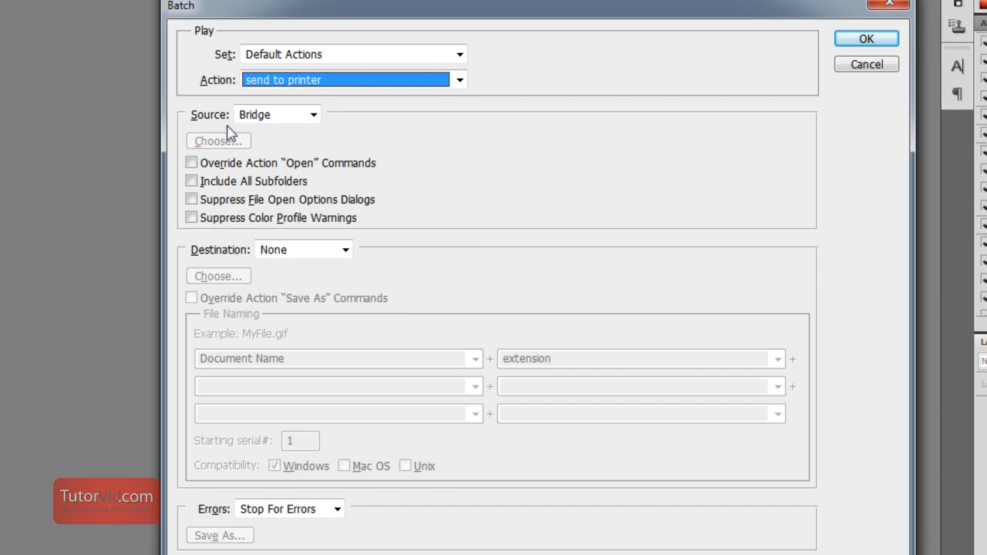
mouse_move(285, 123)
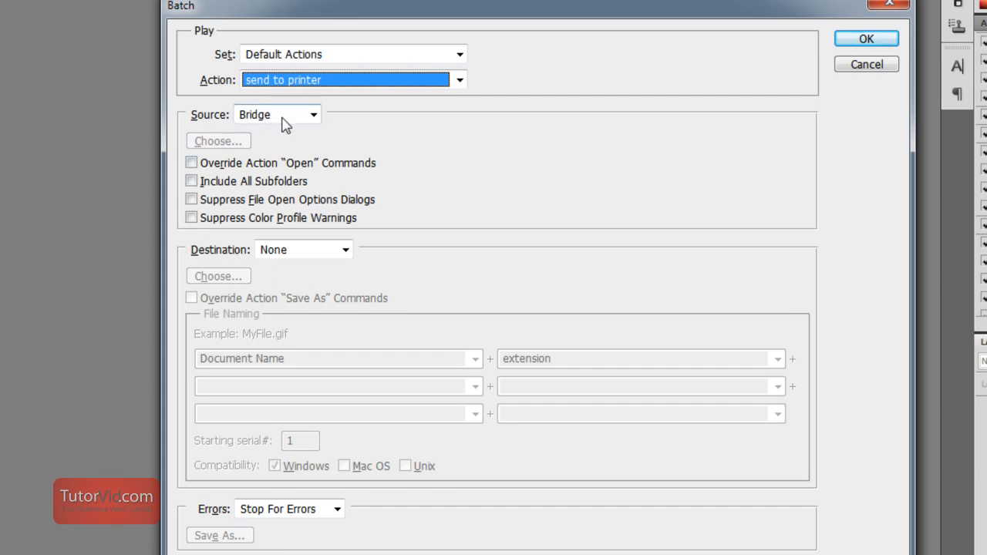
mouse_move(299, 259)
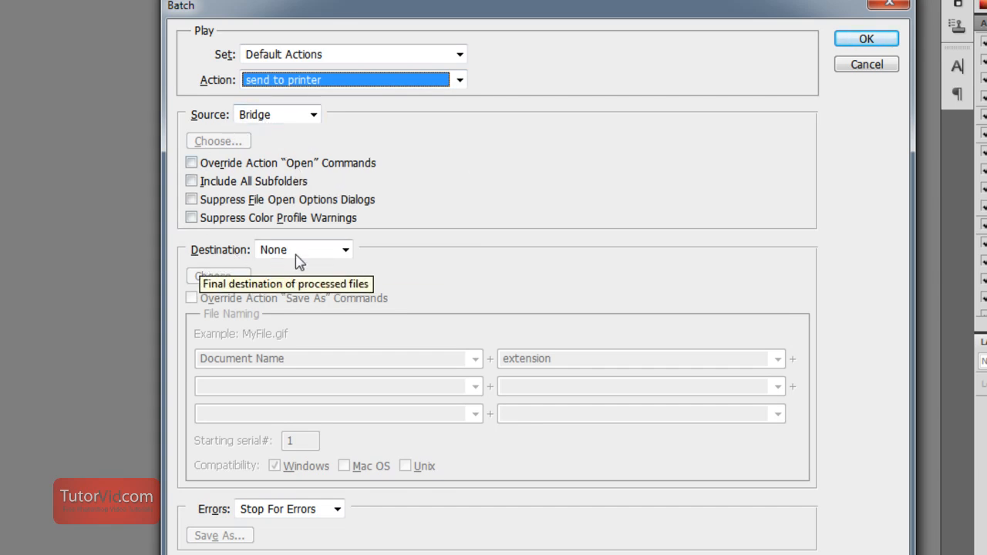
mouse_move(515, 255)
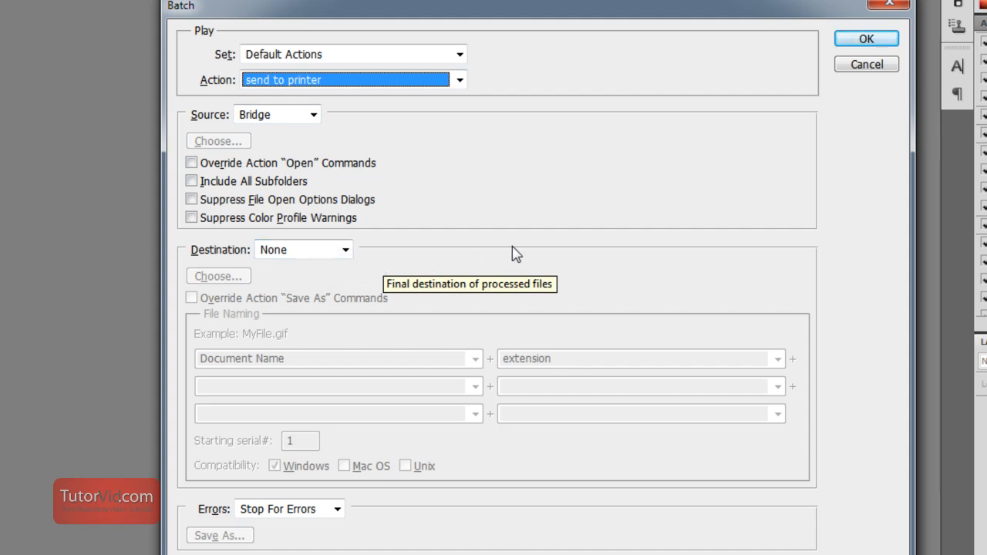
mouse_move(216, 256)
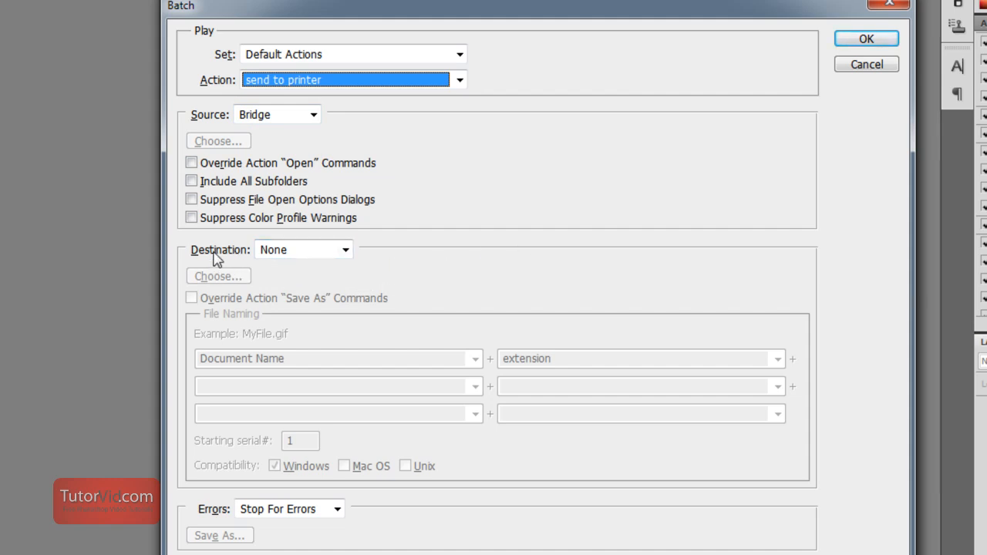
click(865, 39)
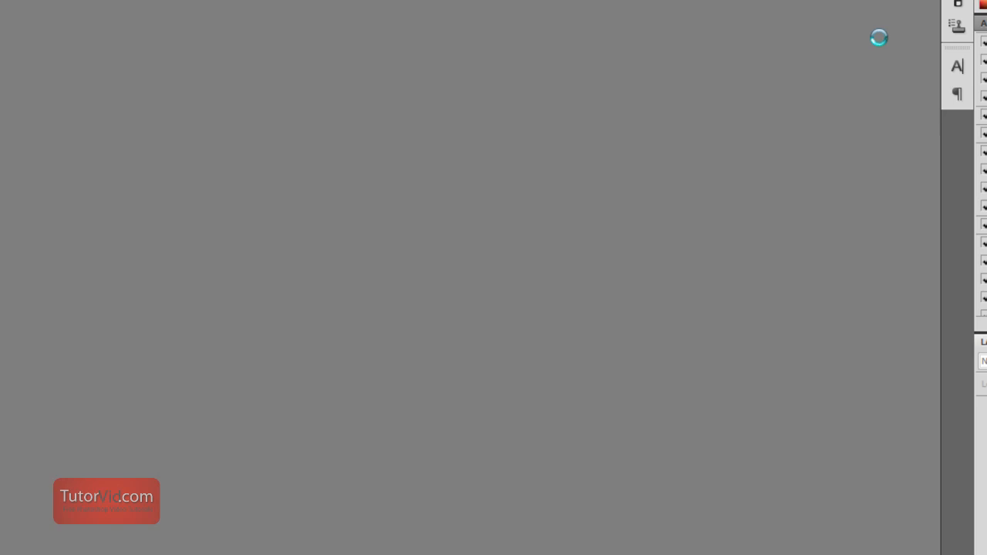